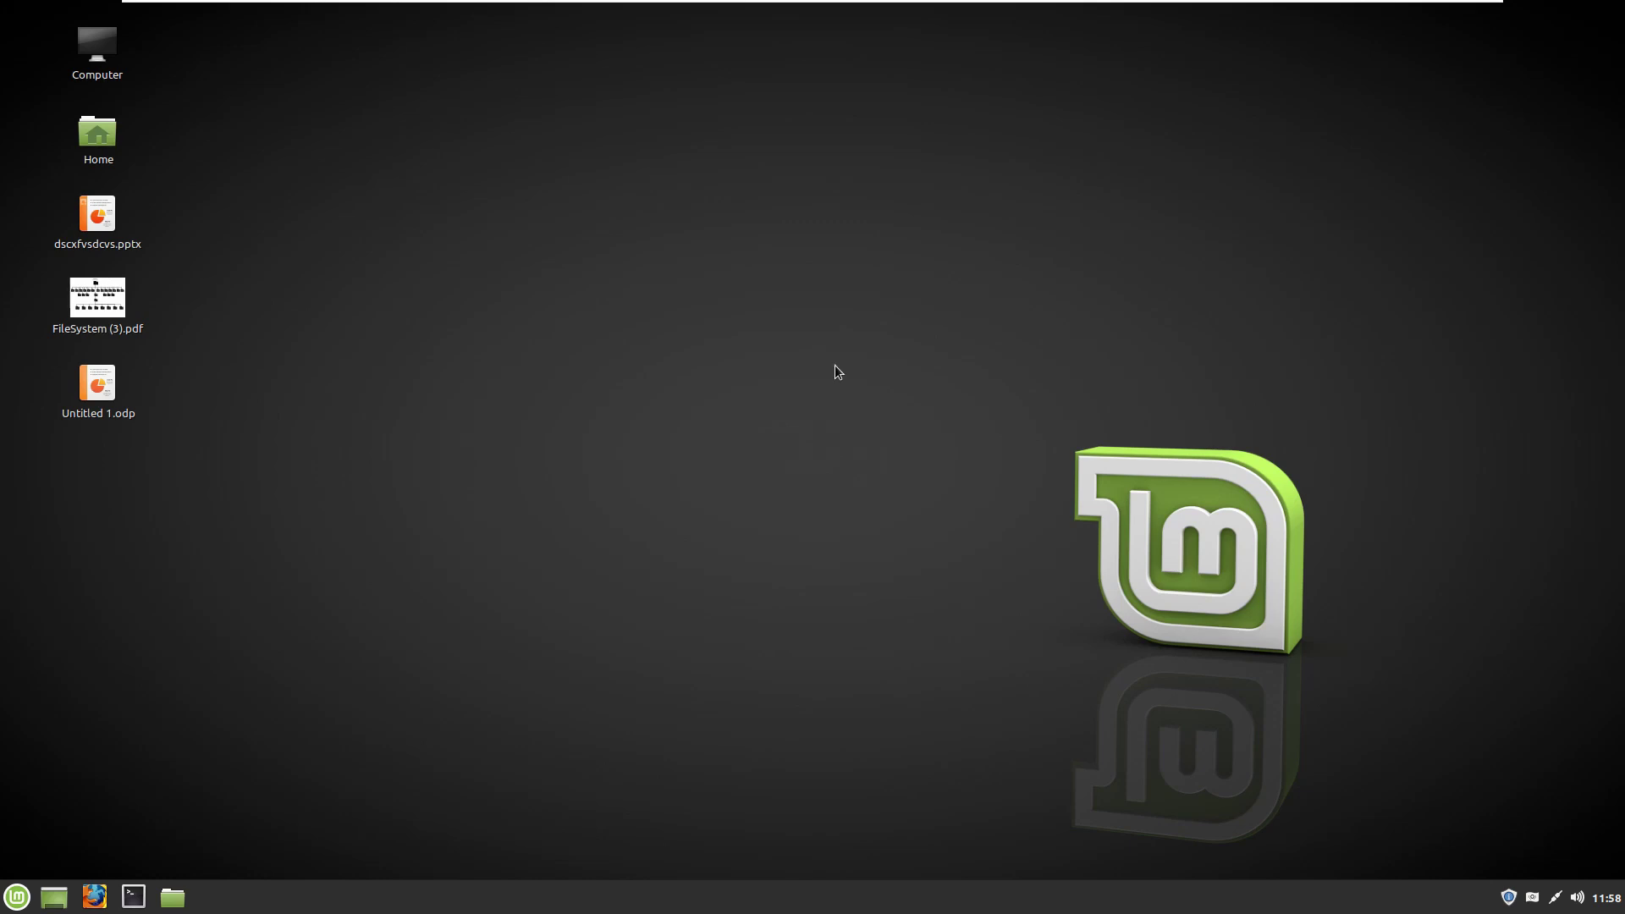
# Step: Launch the Software Manager from the taskbar to browse applications
pyautogui.click(13, 897)
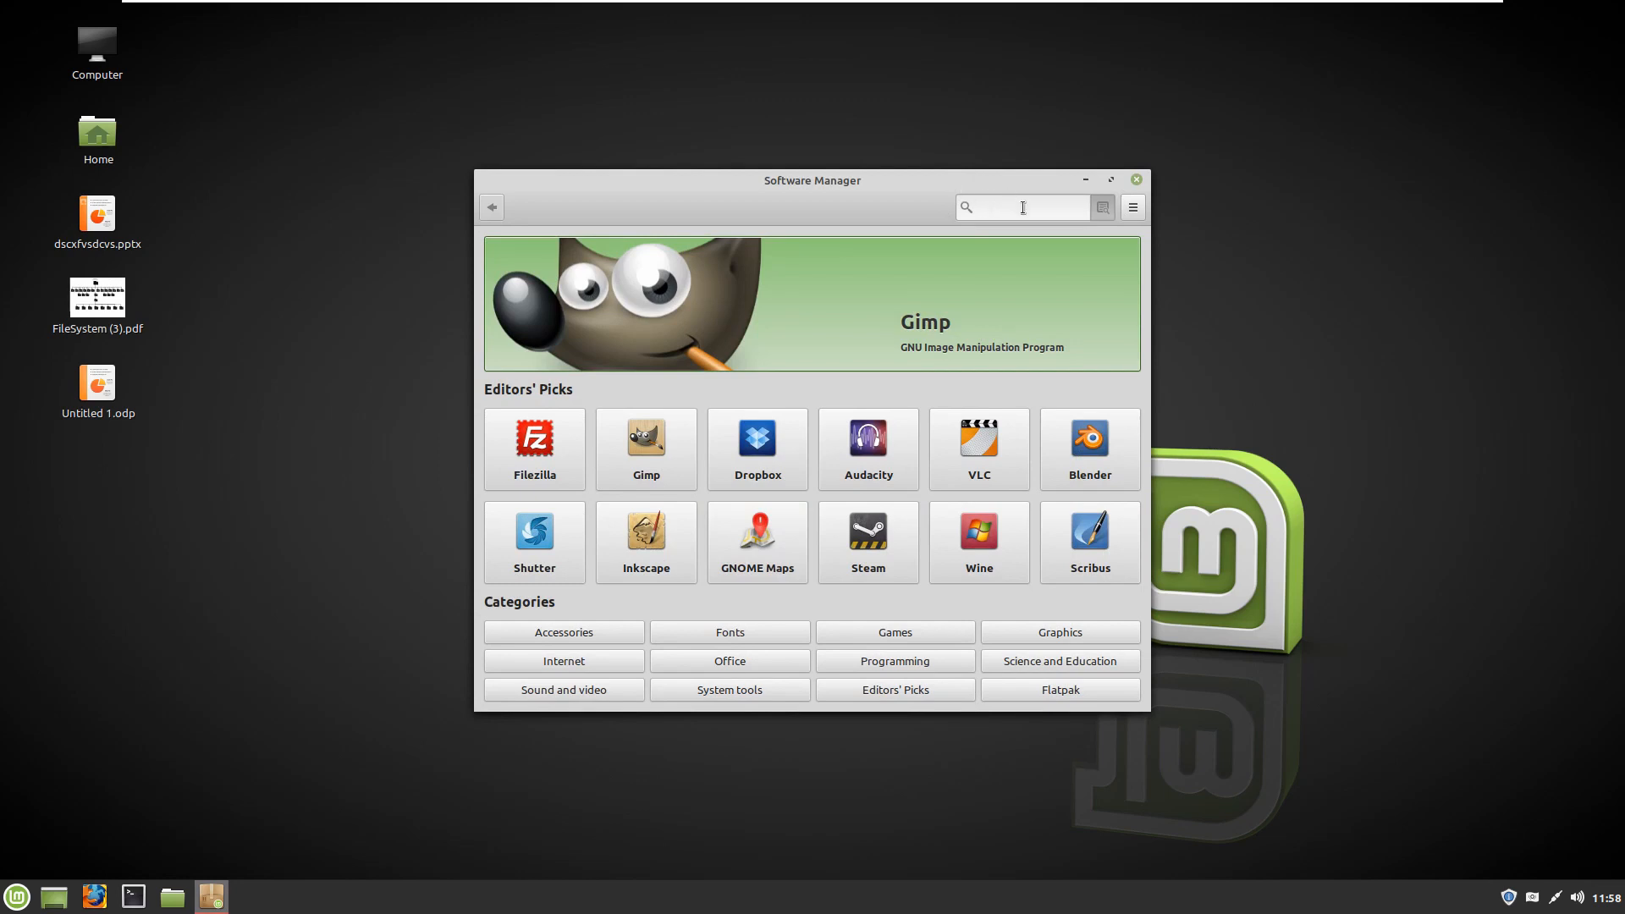
# Step: Search for 'wha' and start installing the WhatsApp desktop client
pyautogui.write('whats app')
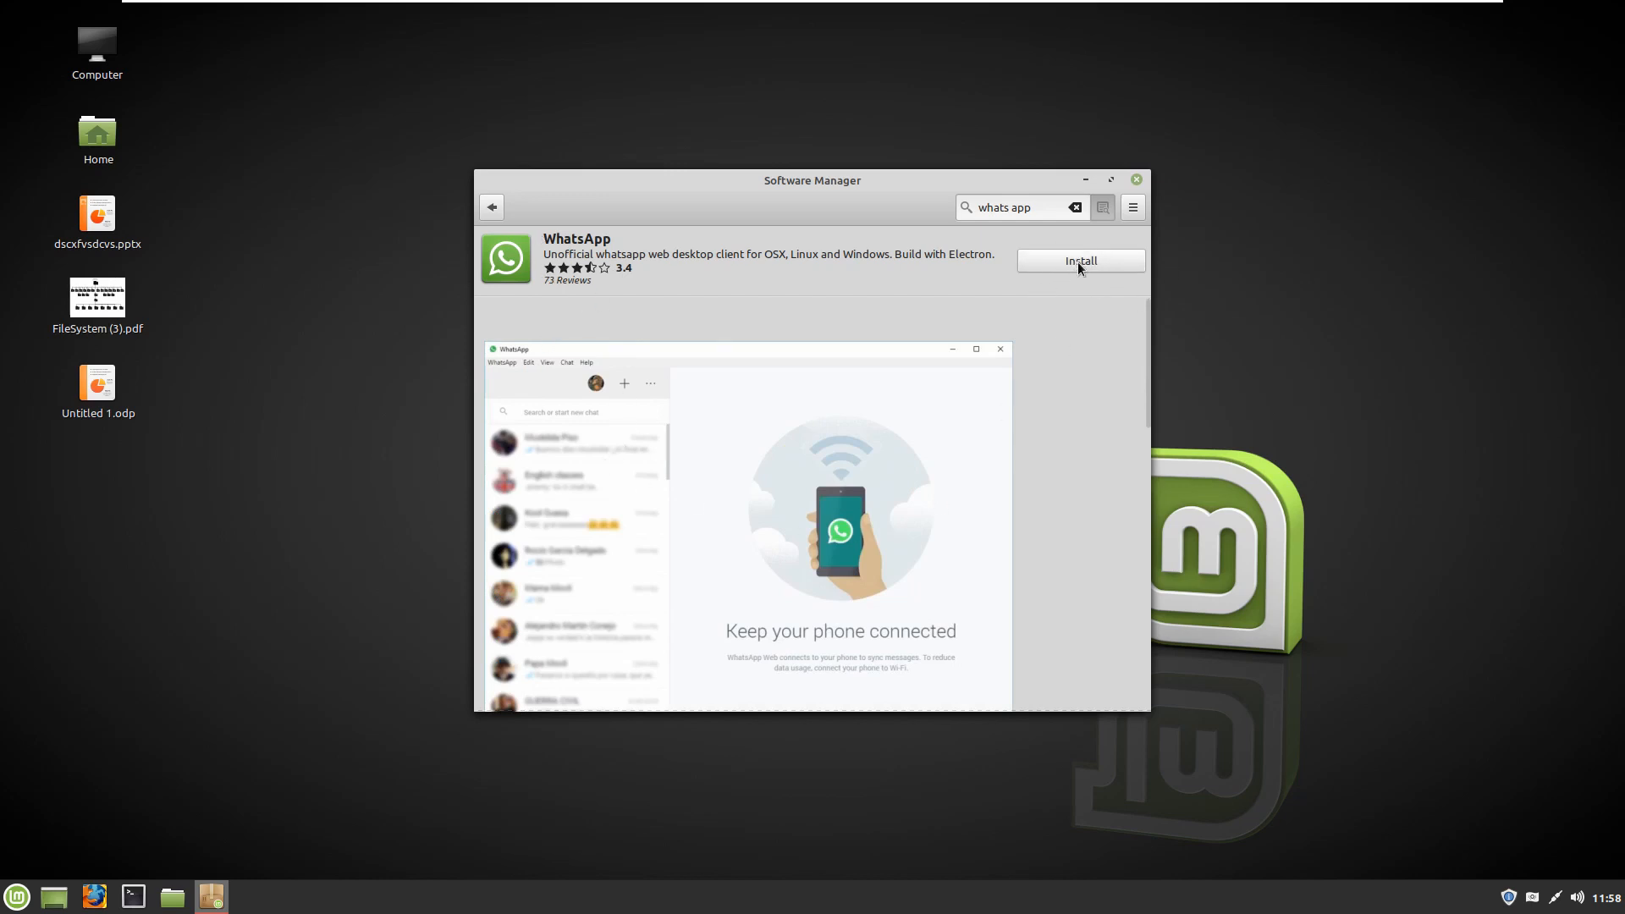
pyautogui.click(1080, 261)
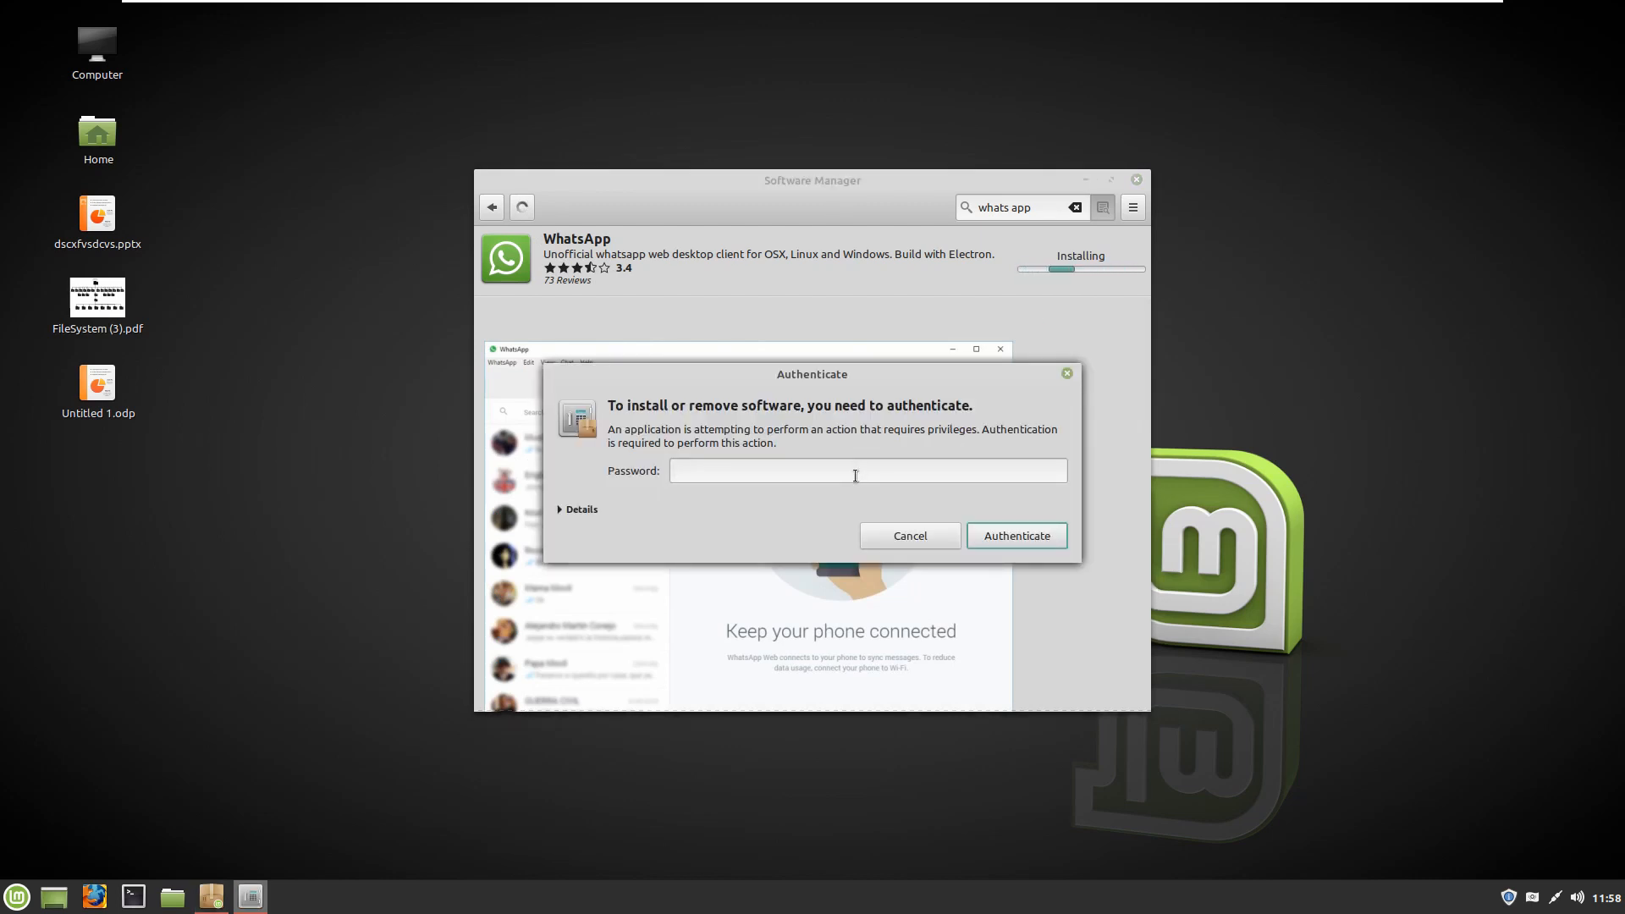
# Step: Enter the account password and authenticate so the installation proceeds
pyautogui.write('••')
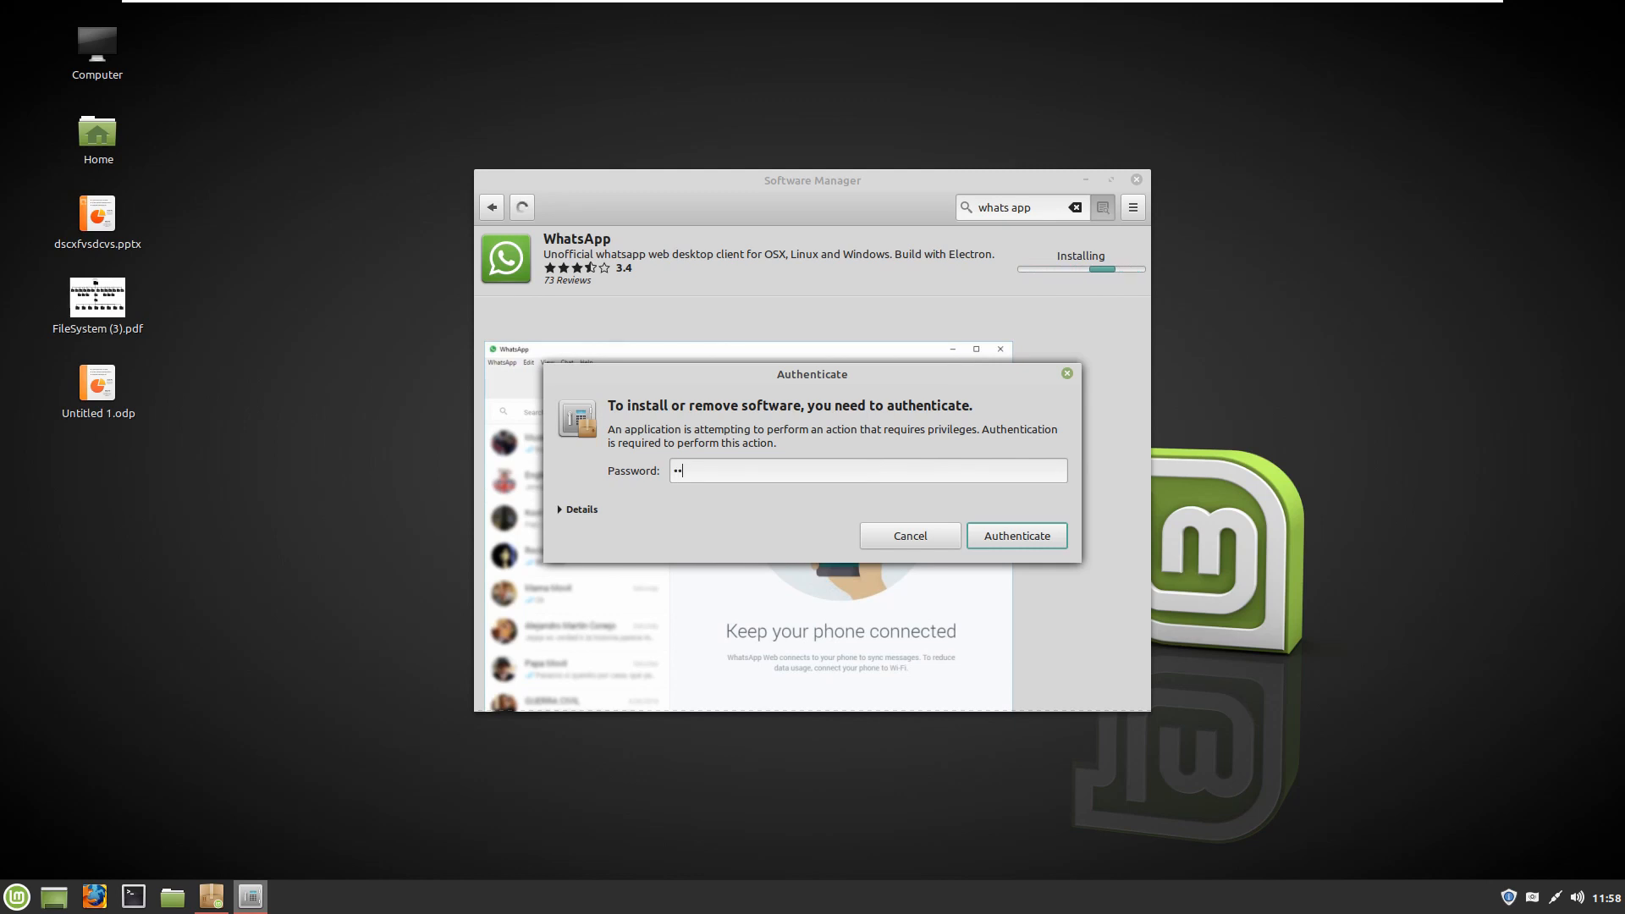
pyautogui.click(1015, 535)
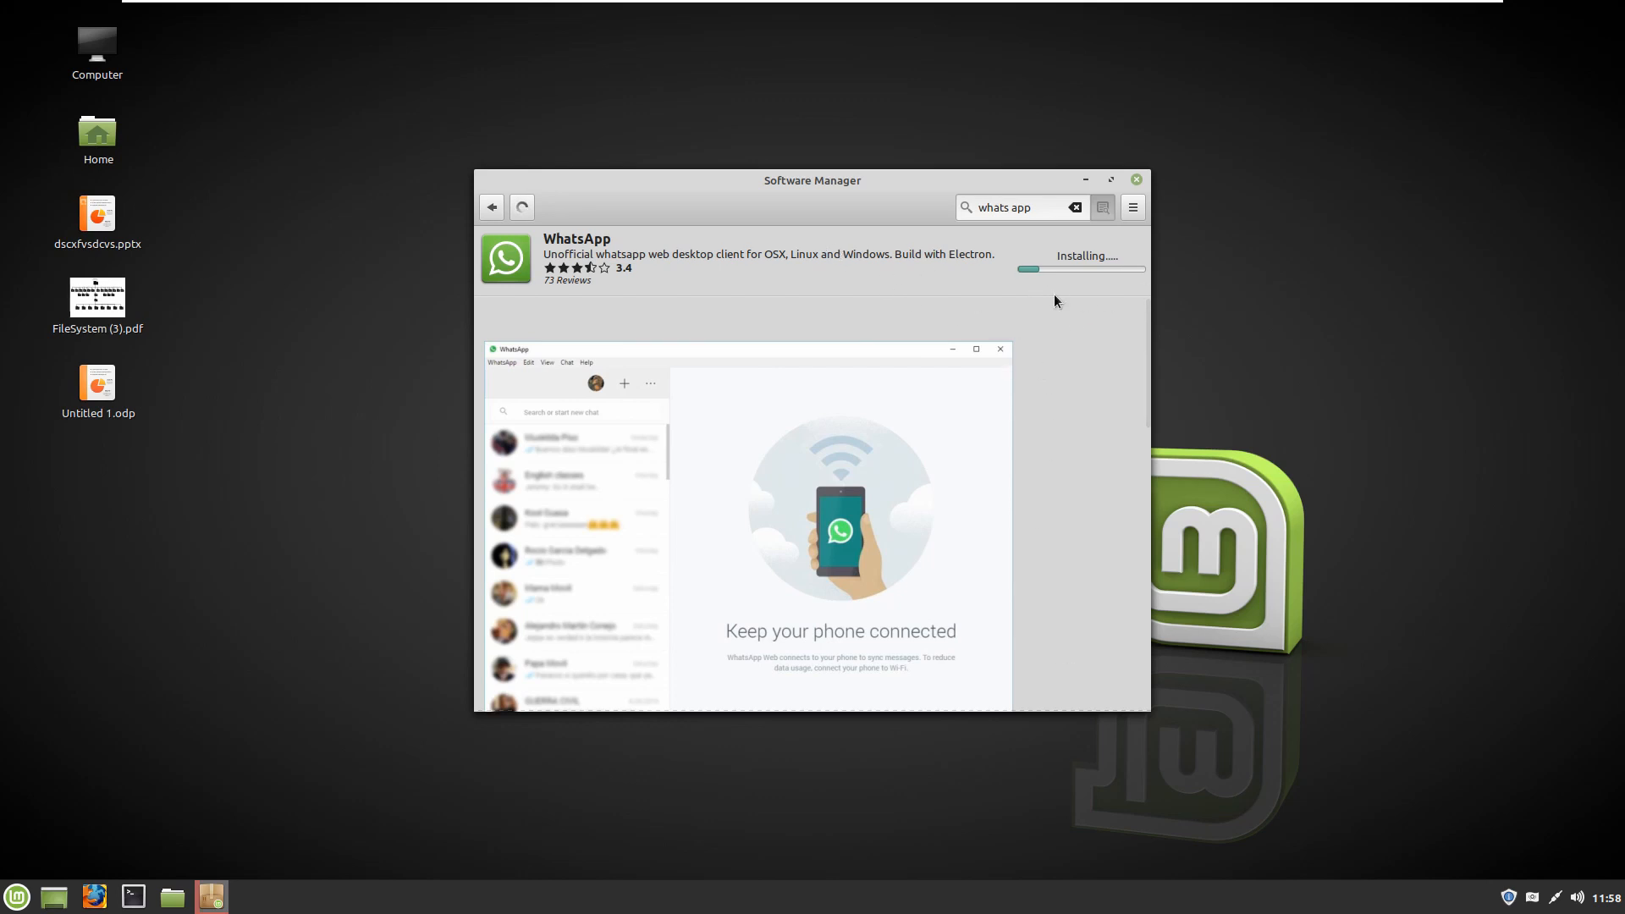
pyautogui.moveTo(972, 321)
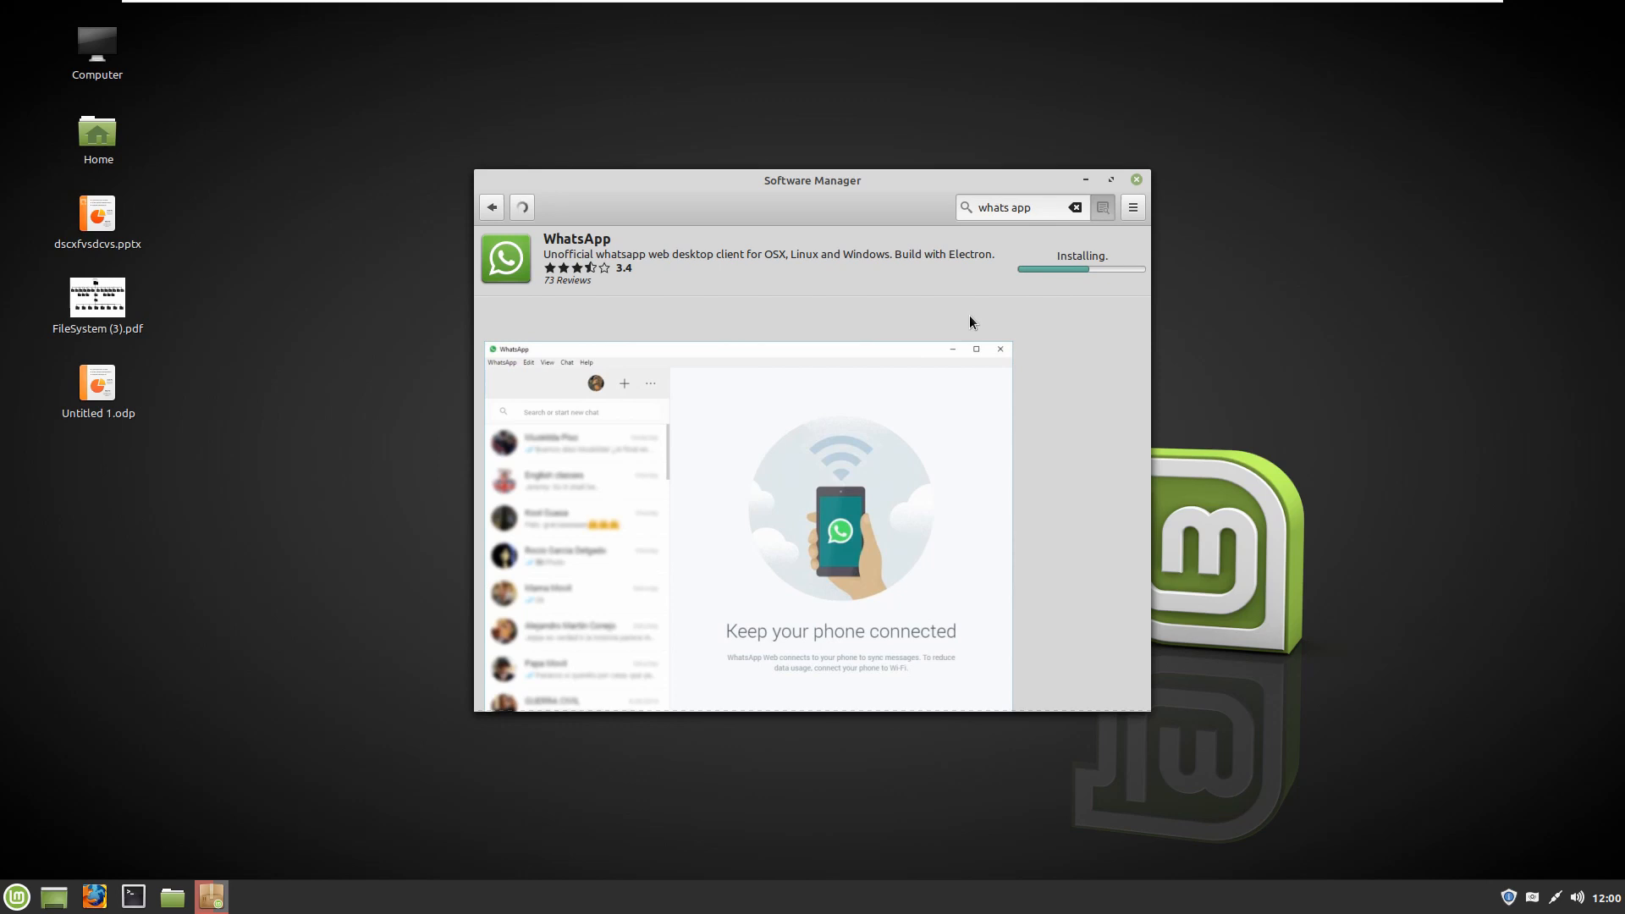
pyautogui.moveTo(1120, 325)
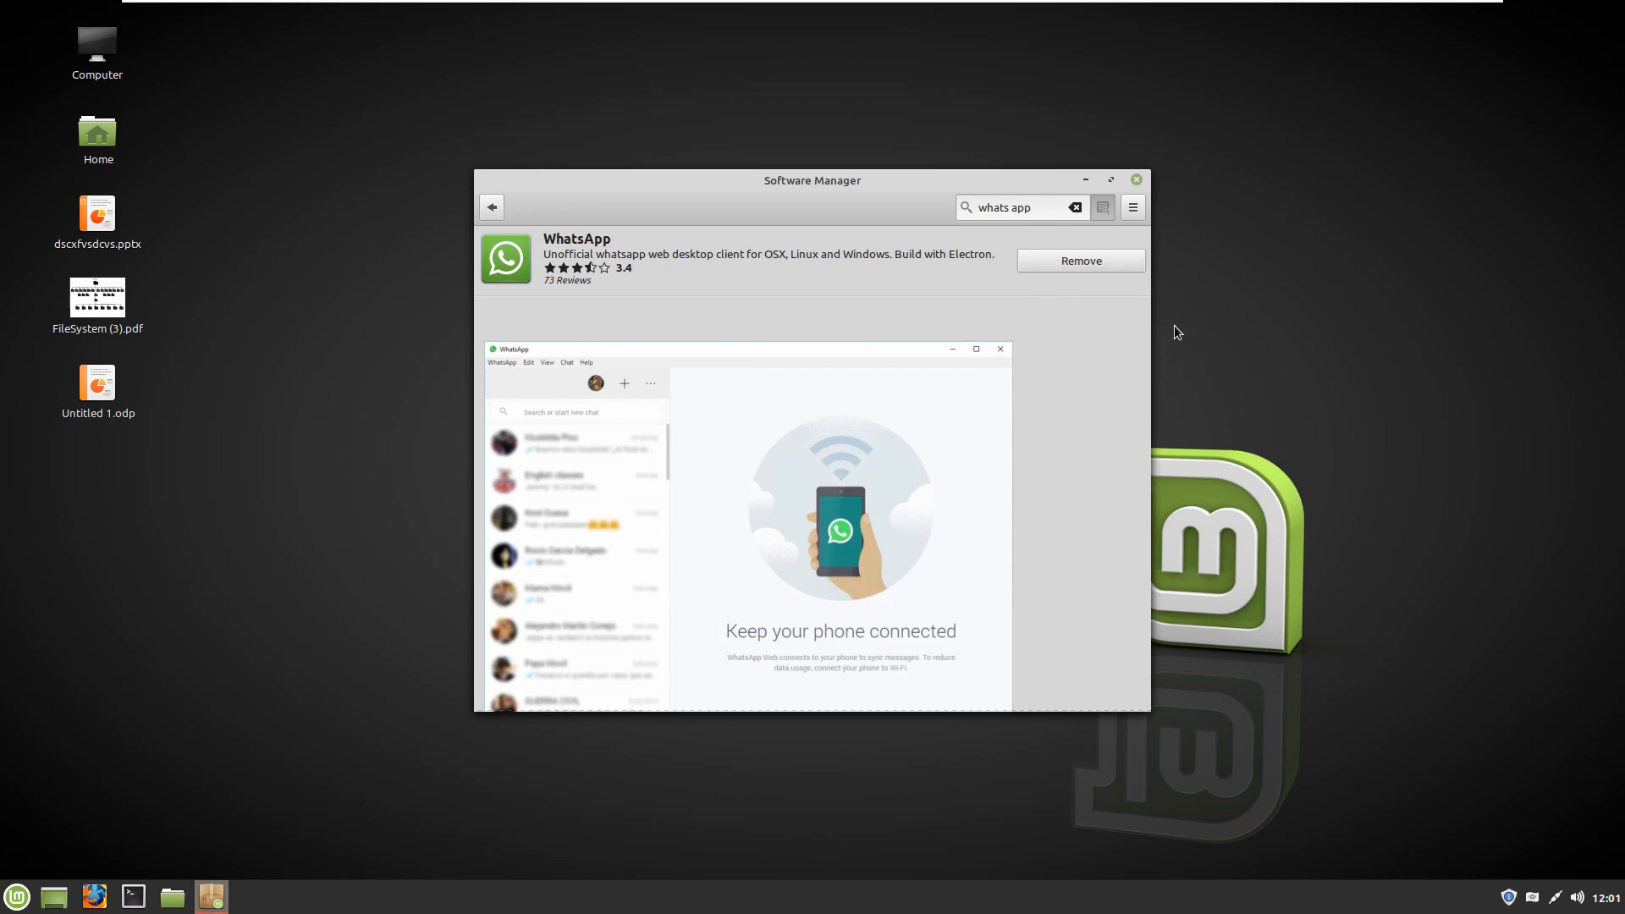
pyautogui.moveTo(1088, 333)
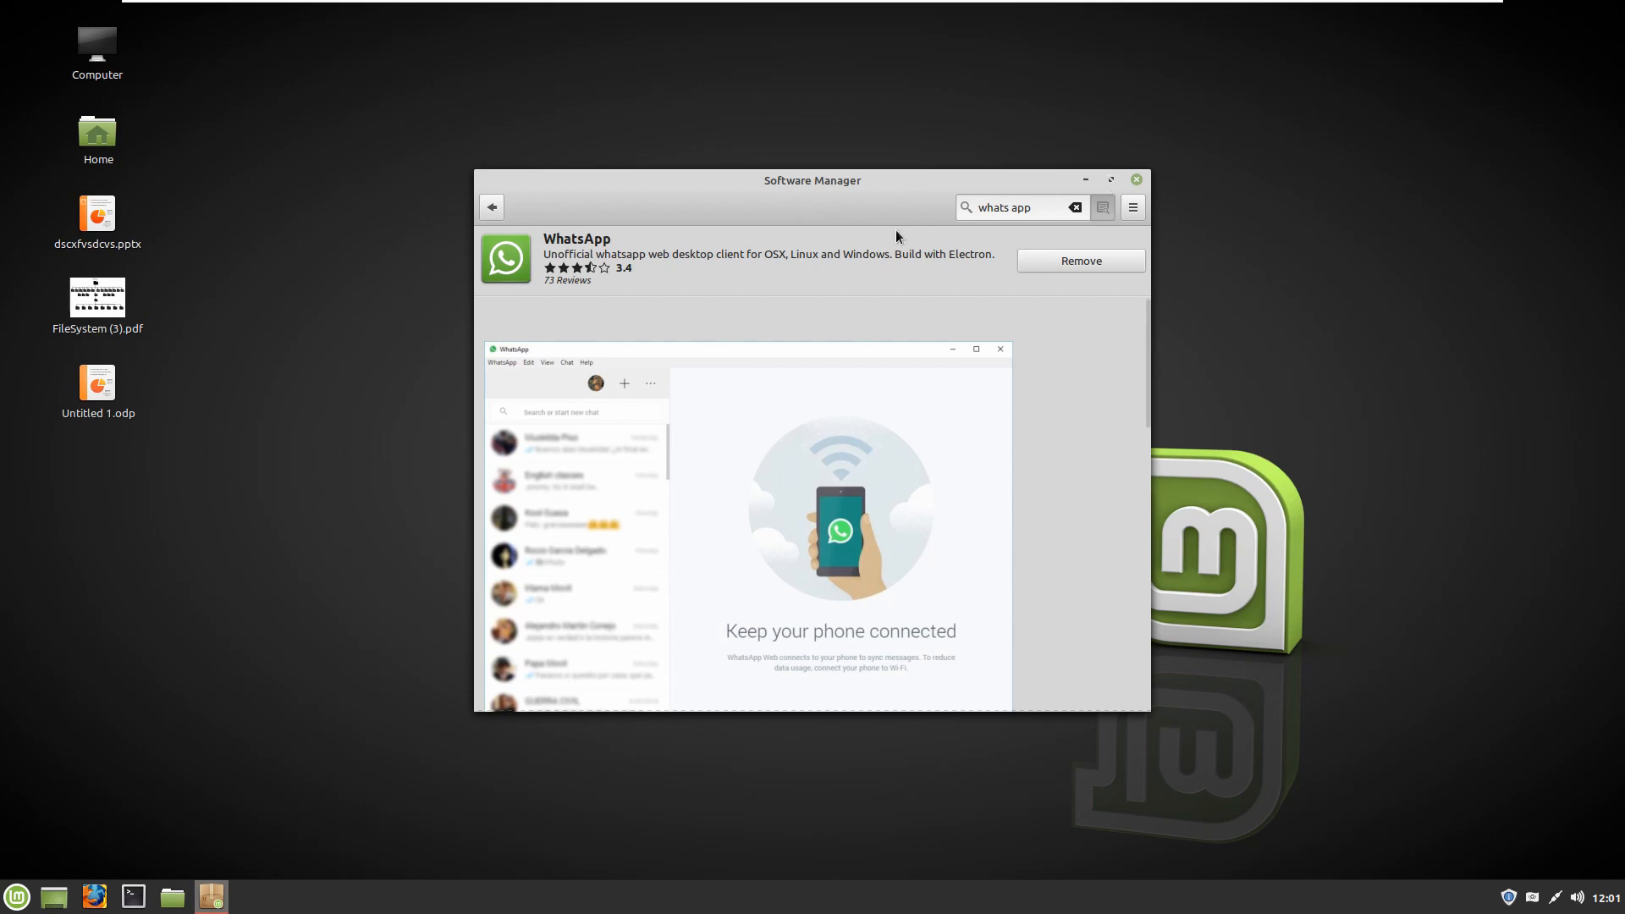
# Step: Close Software Manager and search 'what' in the Mint menu to launch WhatsApp
pyautogui.click(1136, 180)
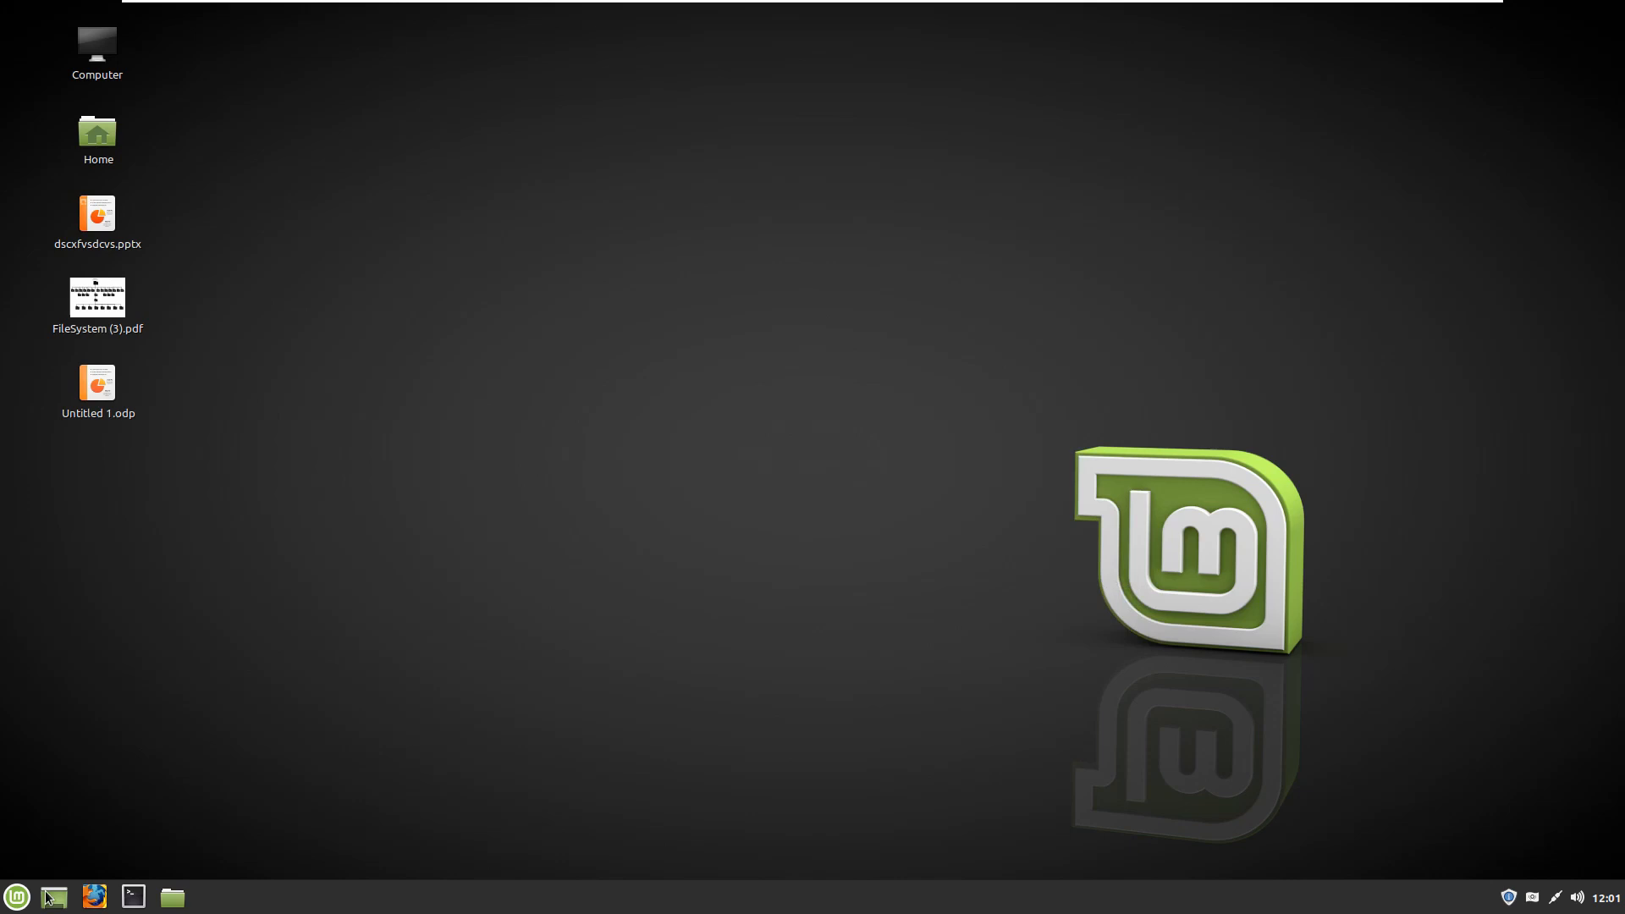
pyautogui.click(14, 897)
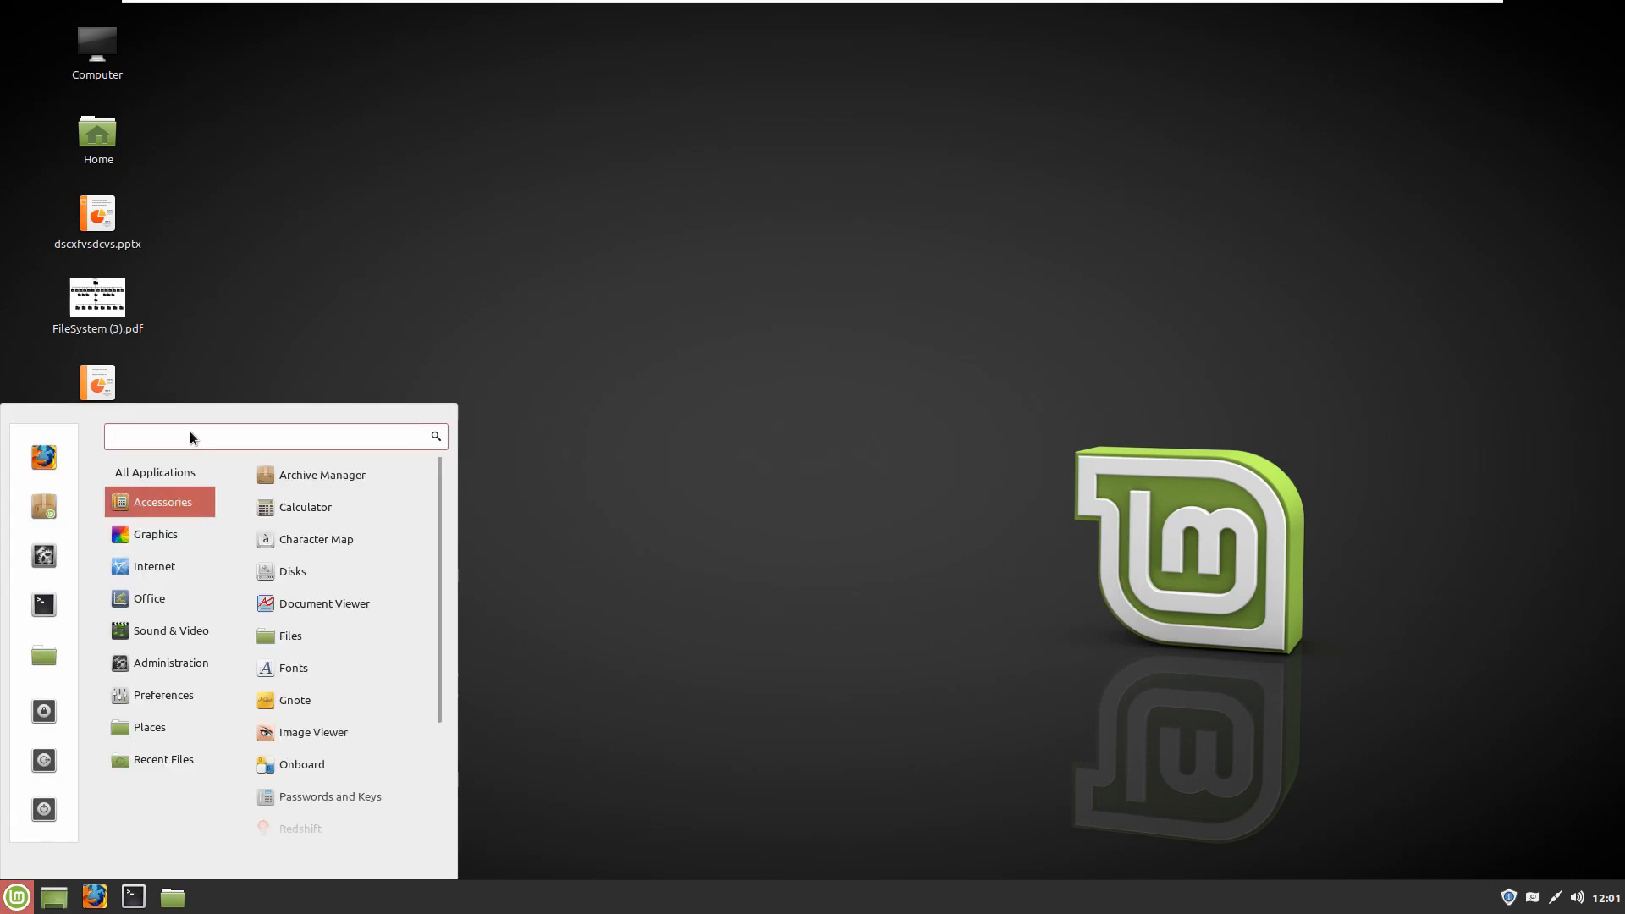
pyautogui.write('what')
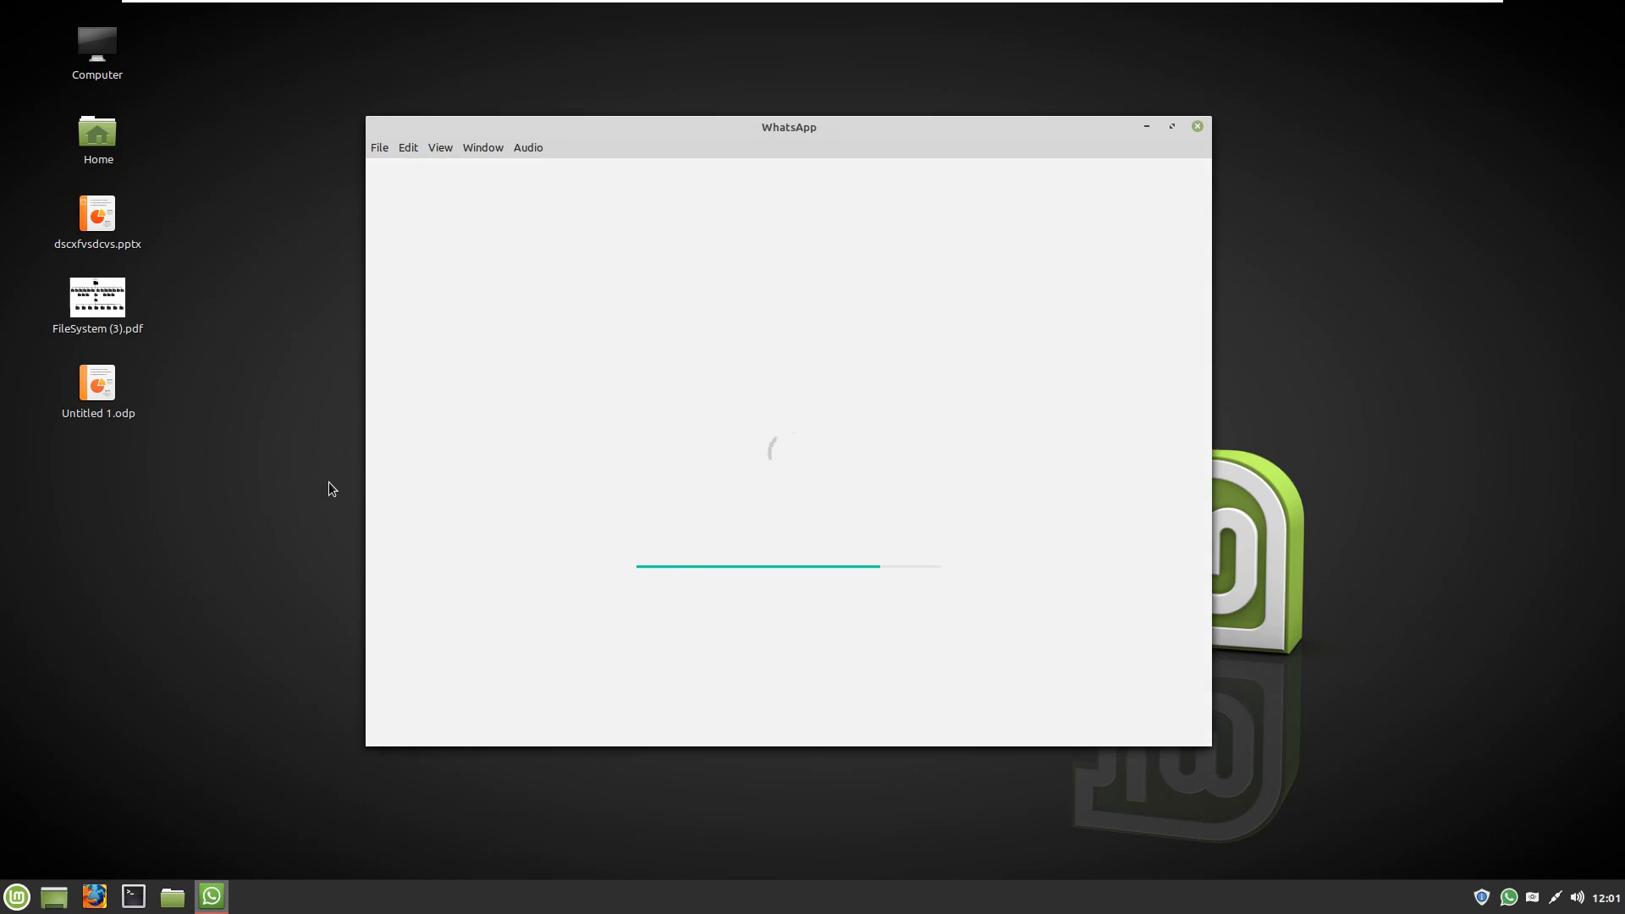
pyautogui.moveTo(623, 399)
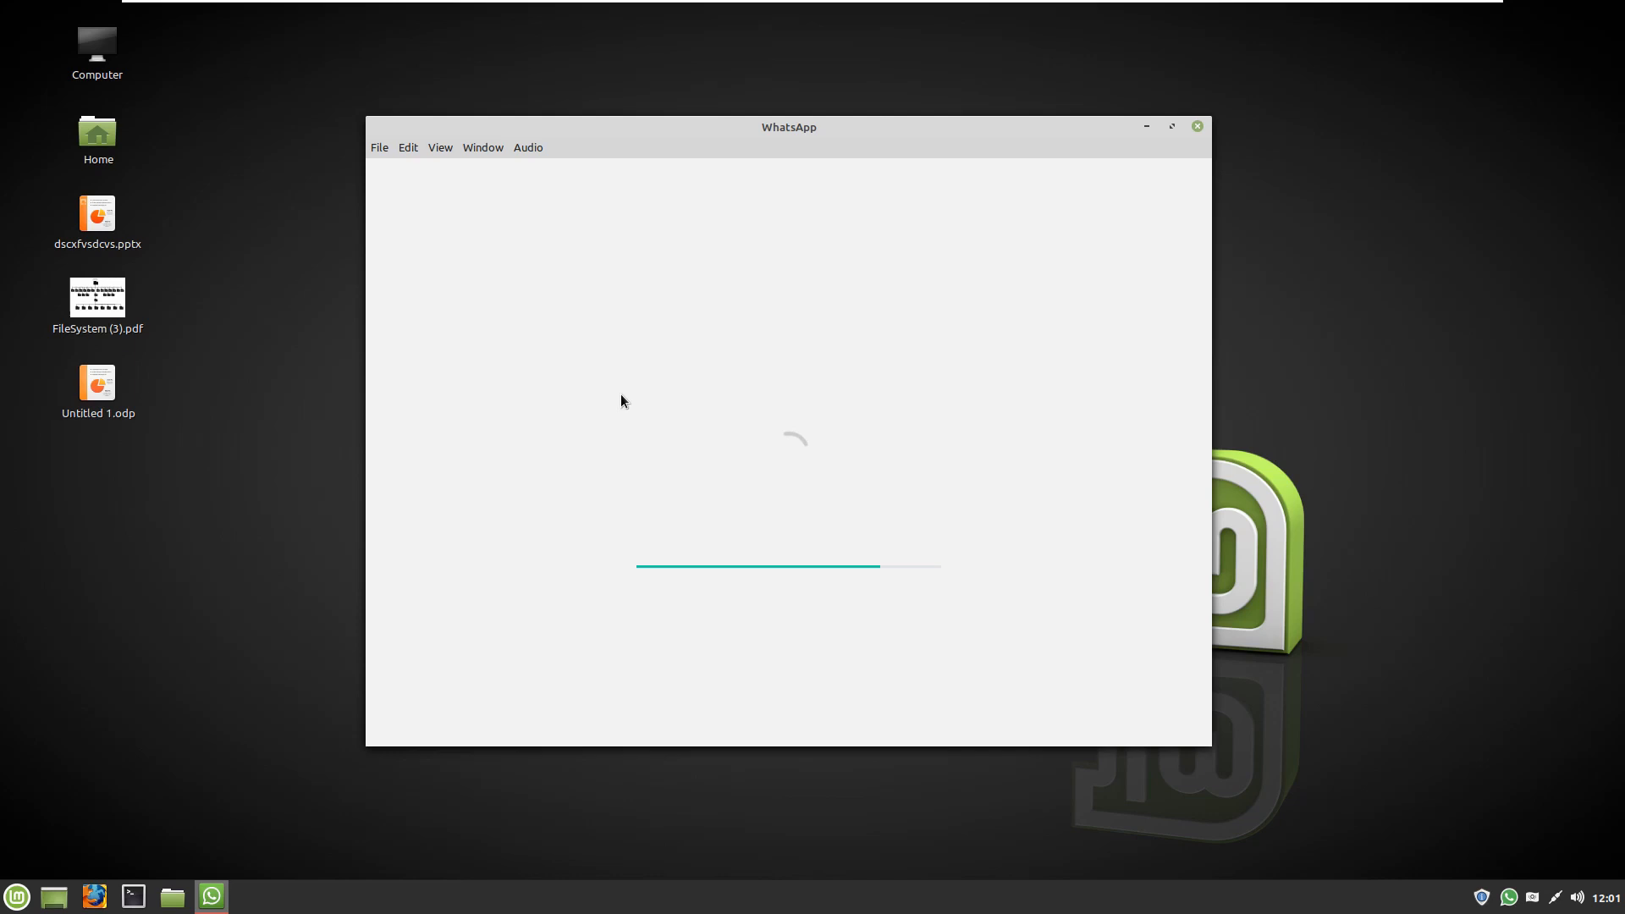
pyautogui.moveTo(818, 172)
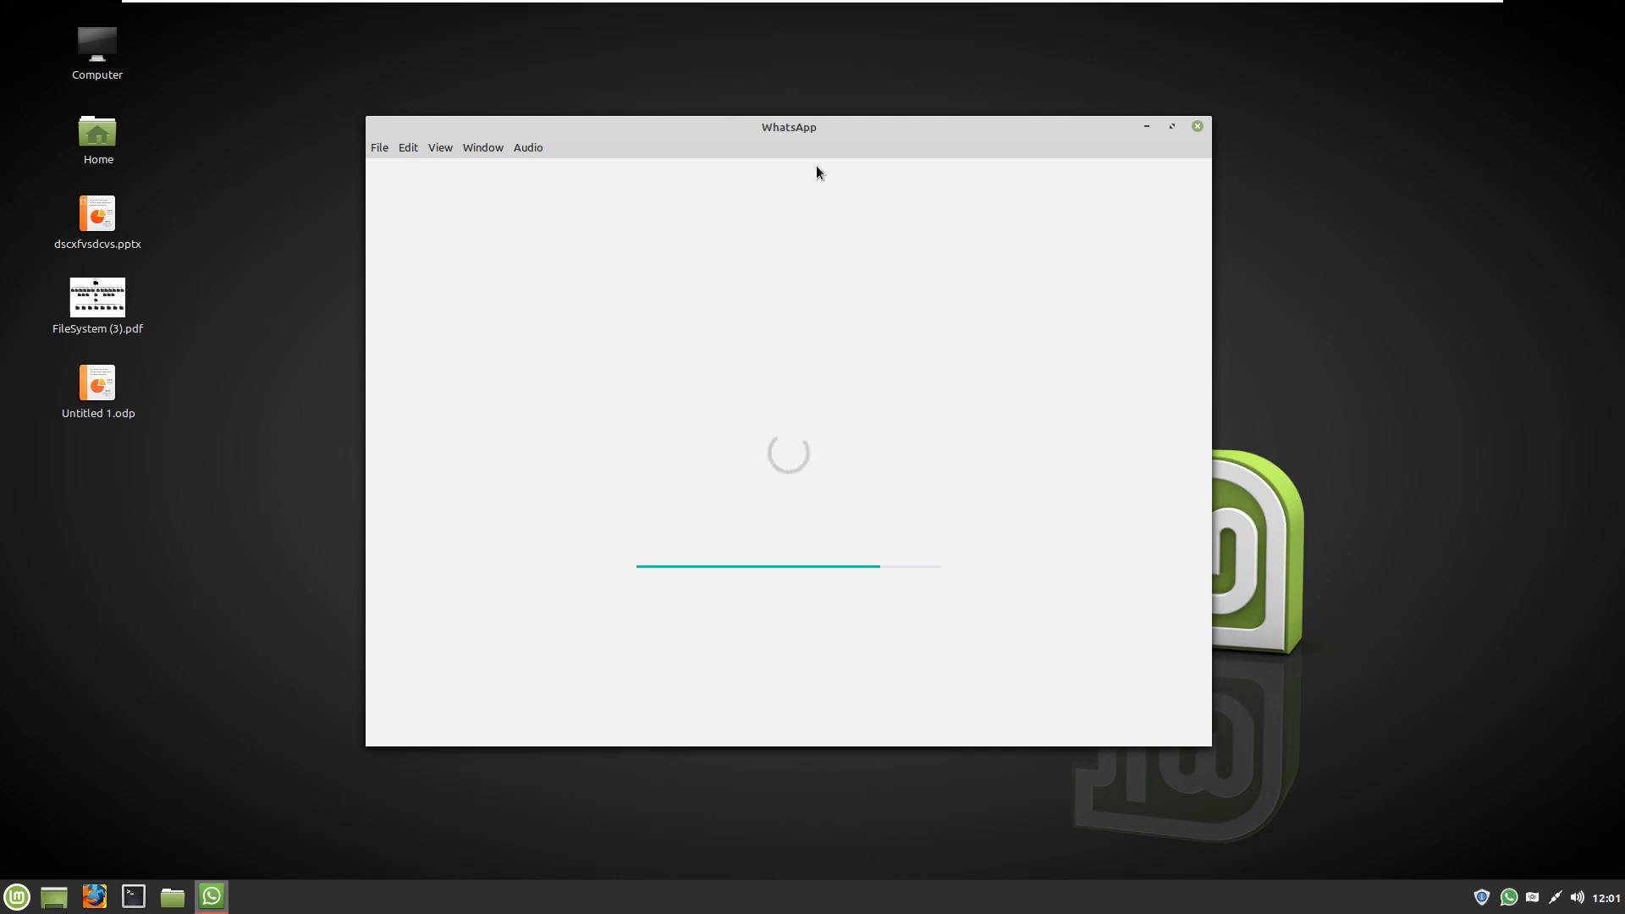
pyautogui.moveTo(623, 274)
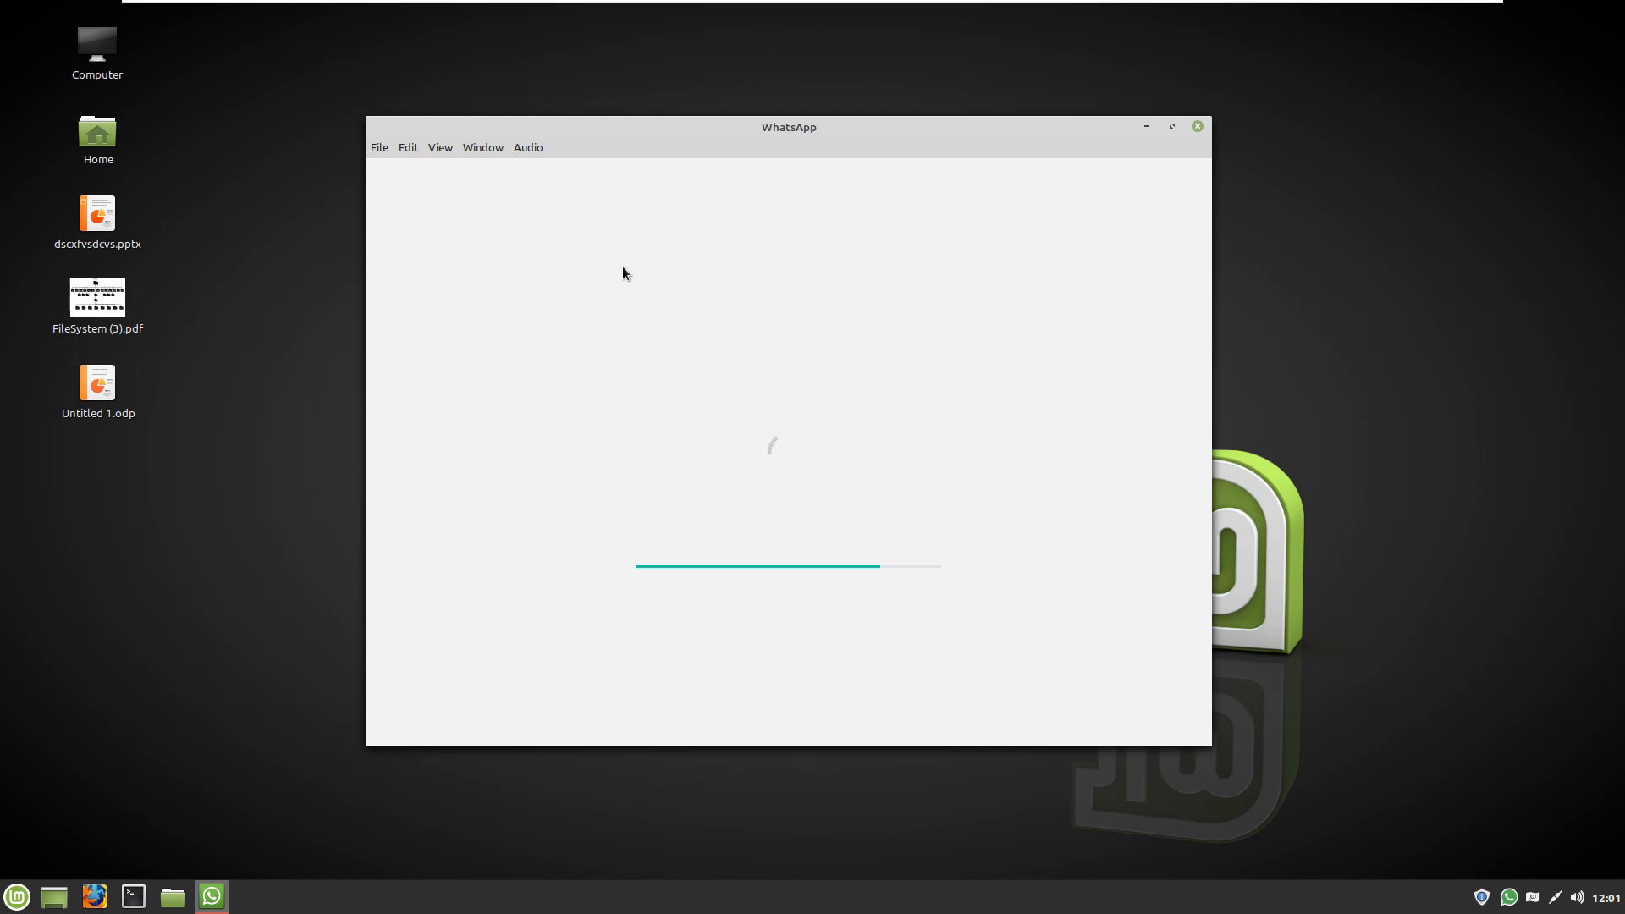
pyautogui.moveTo(650, 270)
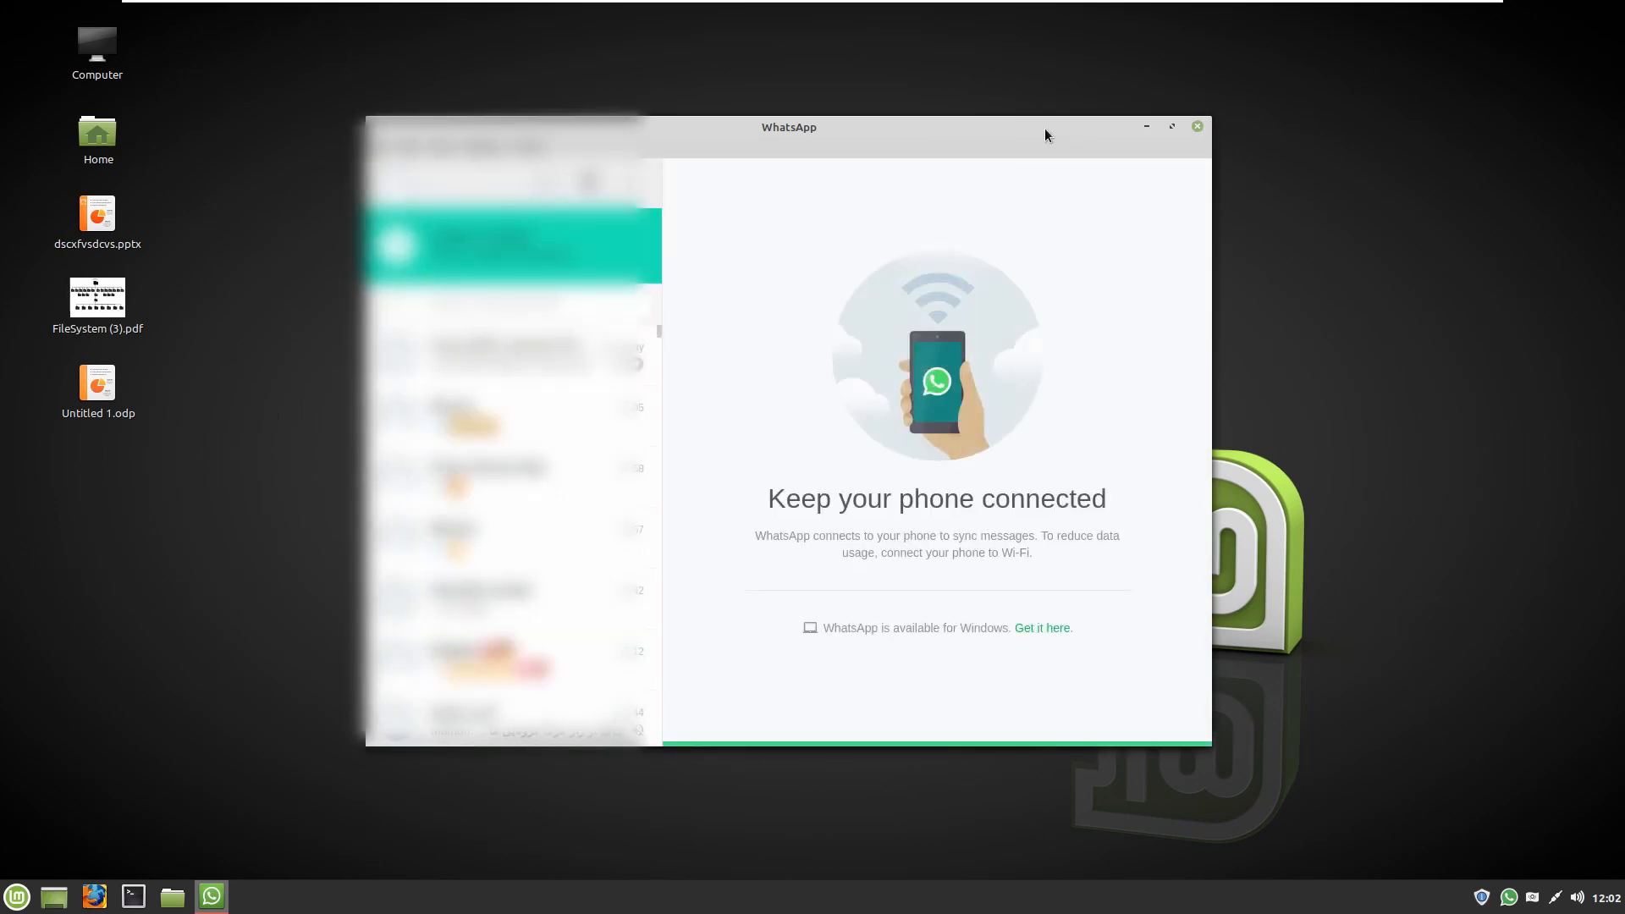
# Step: Close the connected WhatsApp window, leaving the desktop showing
pyautogui.click(1197, 125)
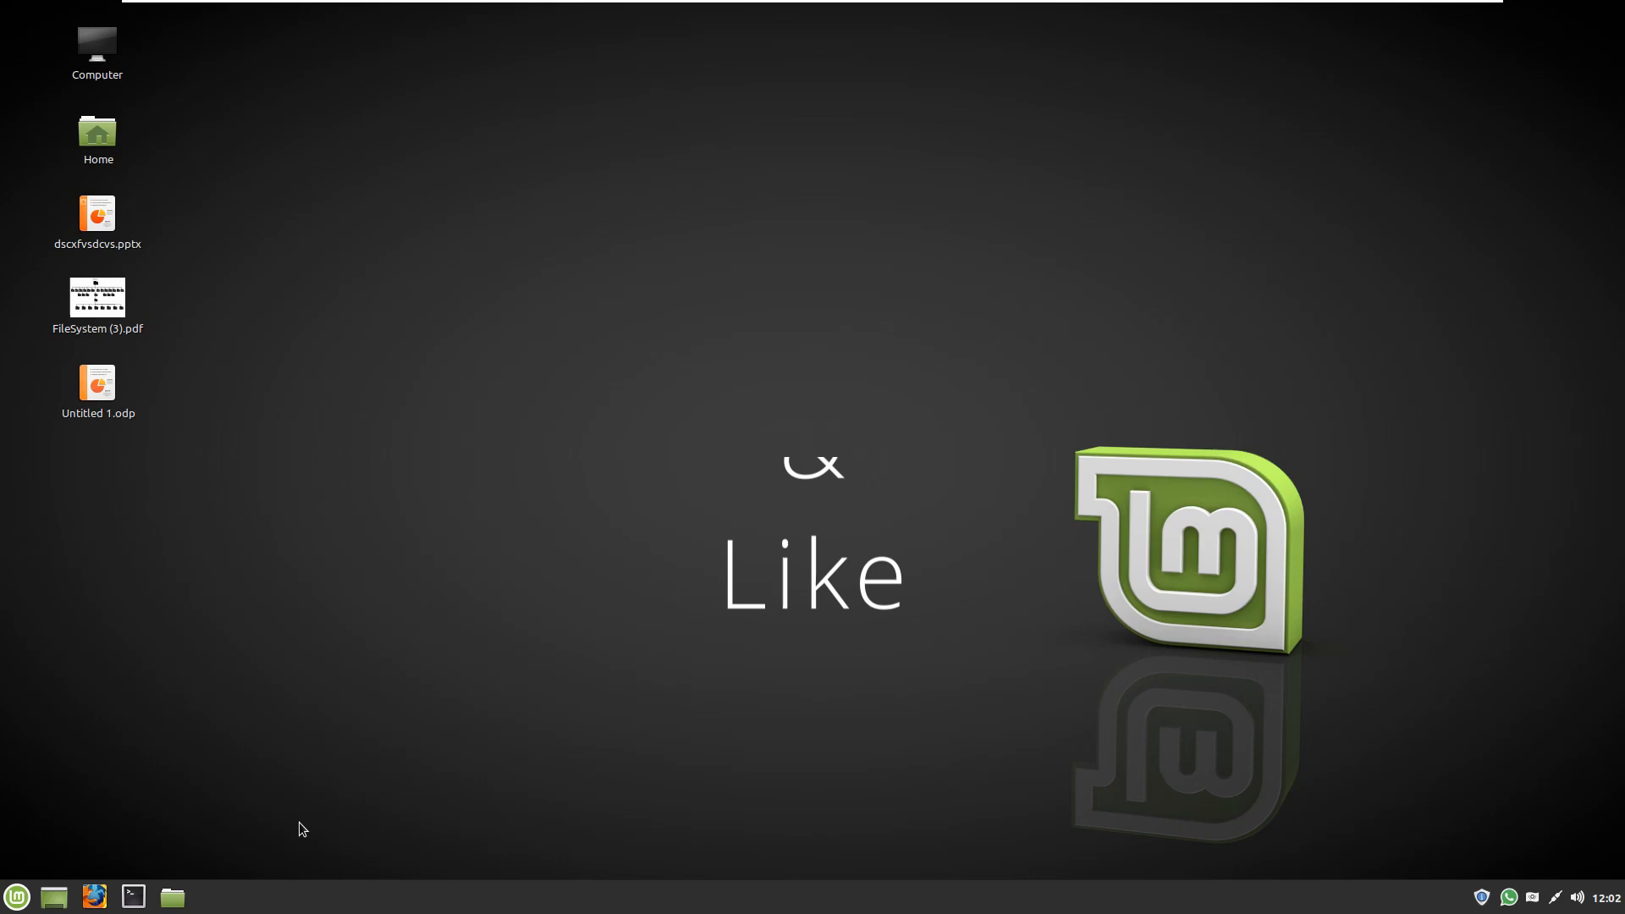